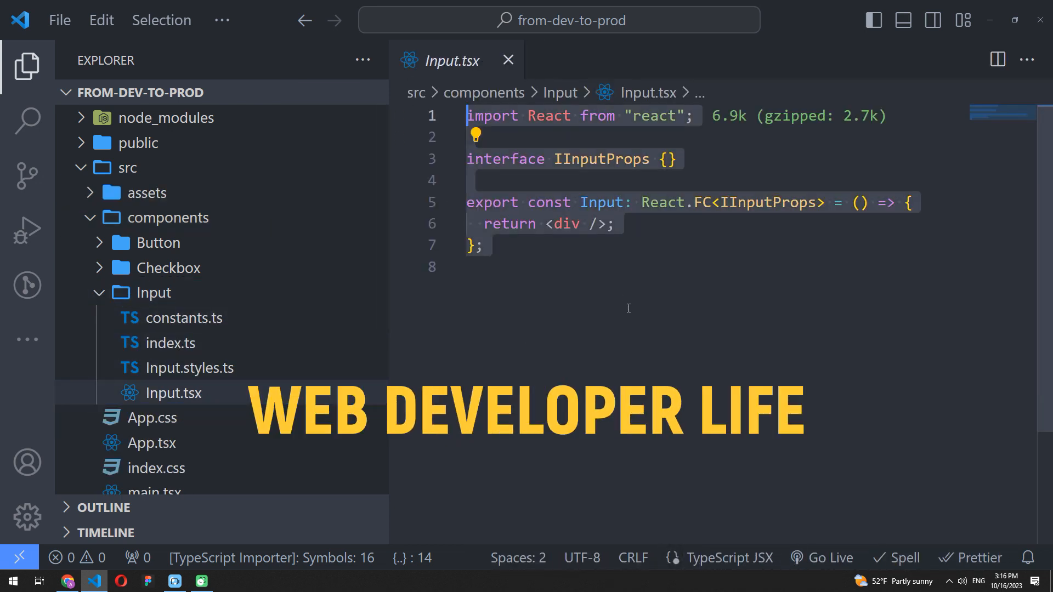
Navigate the browser to the local dev server at 127.0.0.1:5173.
click(26, 285)
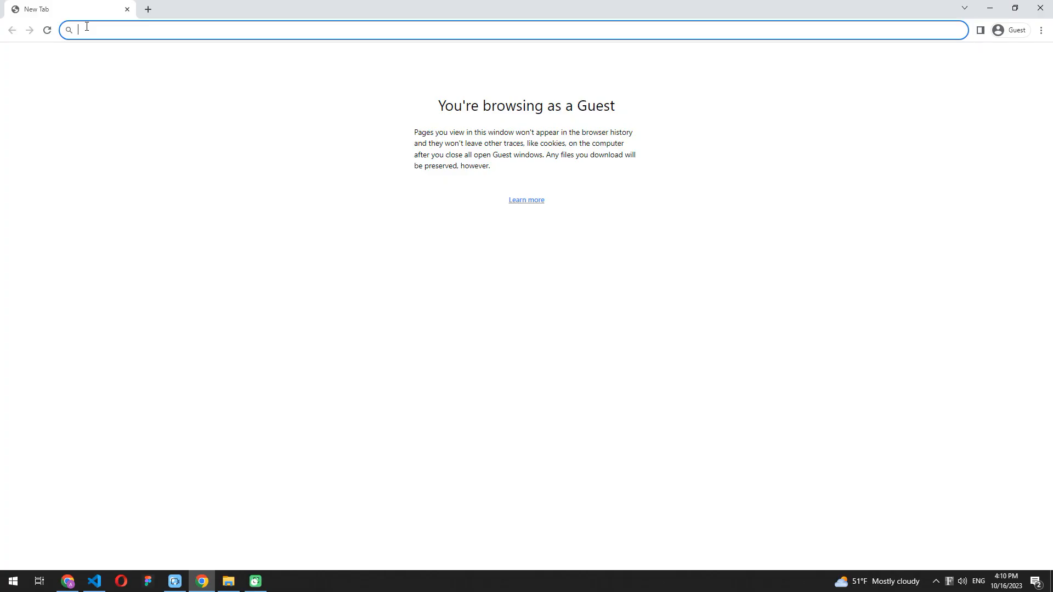
text(127.0.0.1:5173)
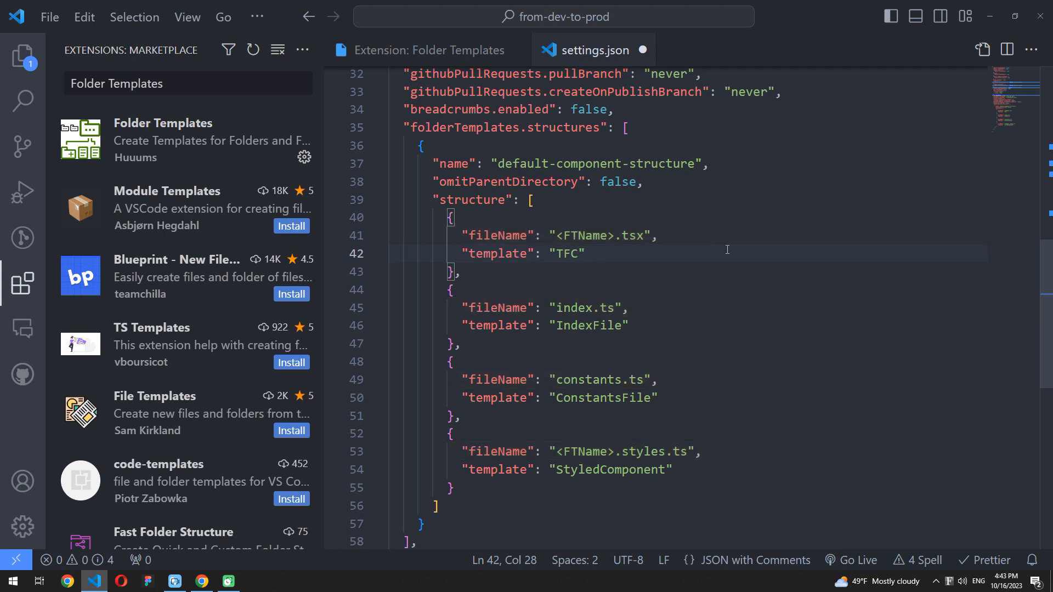
Scroll down through settings.json to review the fileTemplates entries.
scroll(down, 3)
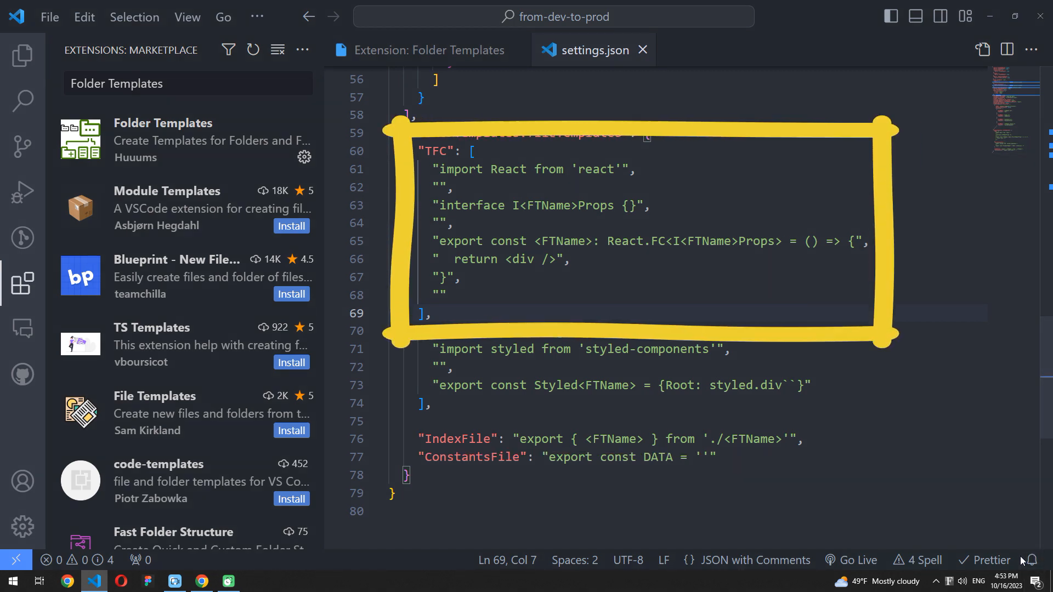